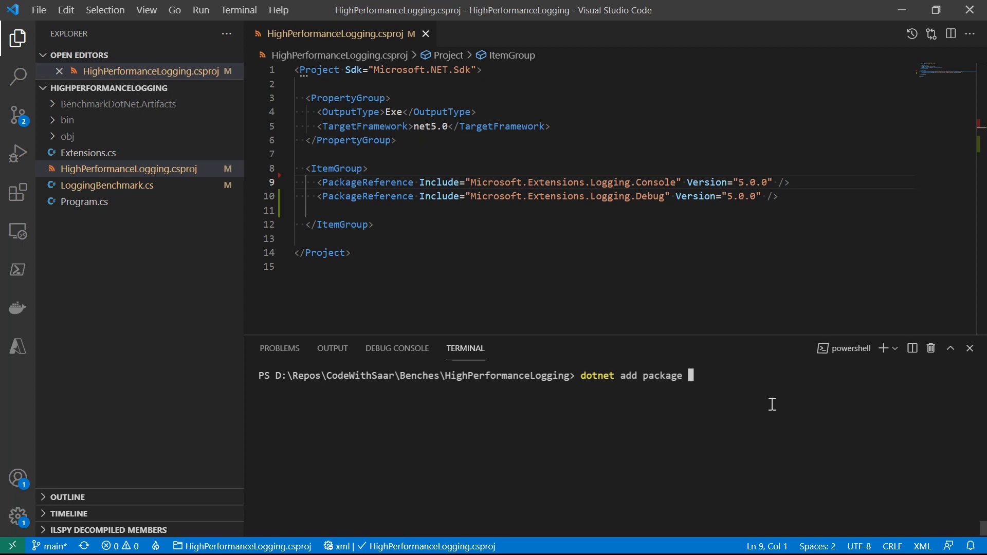
Add the BenchmarkDotNet package to the HighPerformanceLogging project from the terminal
{"action": "type", "text": "Benchmark"}
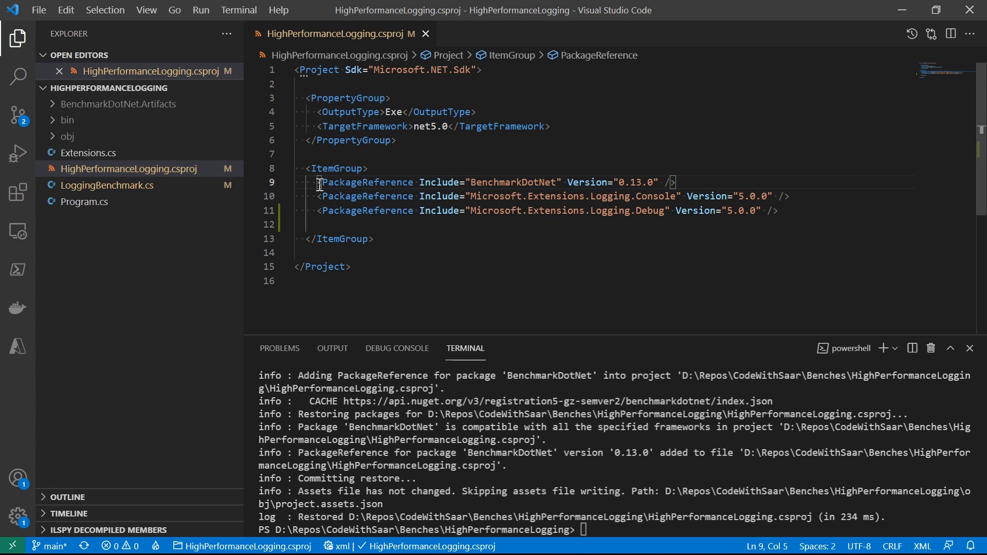
Show LoggingBenchmark.cs at the Logging() benchmark and its 'Hello World! {RandomString}' format constant
{"action": "left_click", "coordinate": [106, 201]}
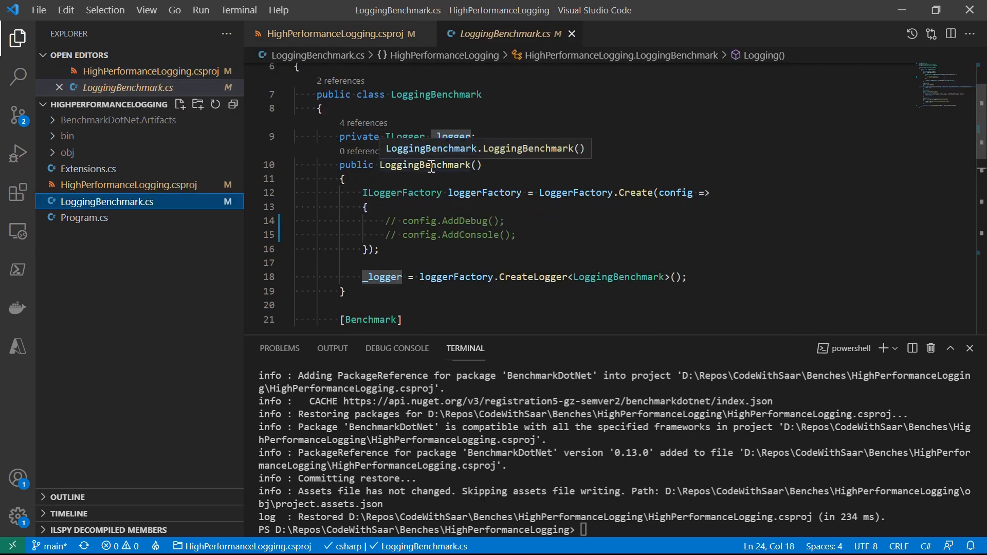
{"action": "mouse_move", "coordinate": [764, 251]}
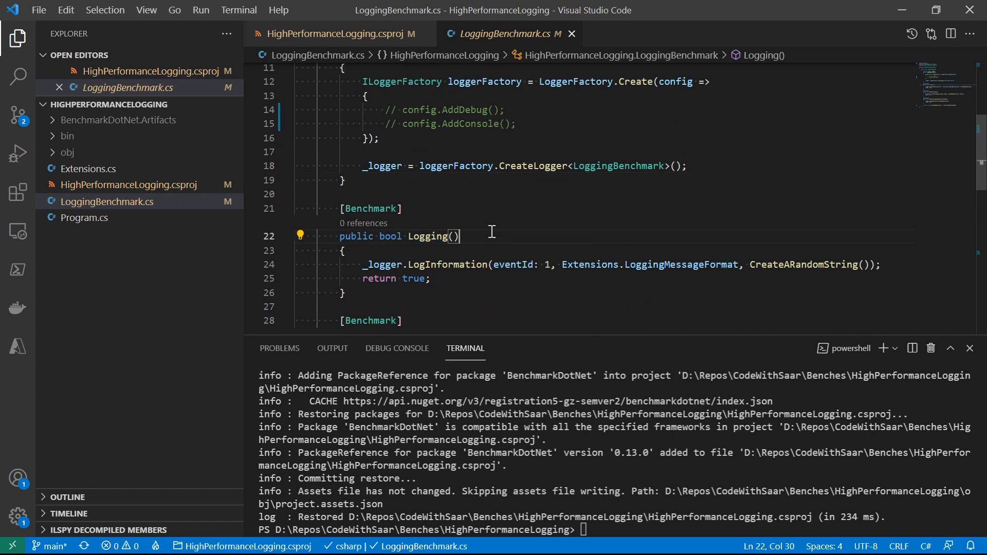
{"action": "scroll", "scroll_direction": "down", "scroll_amount": 3}
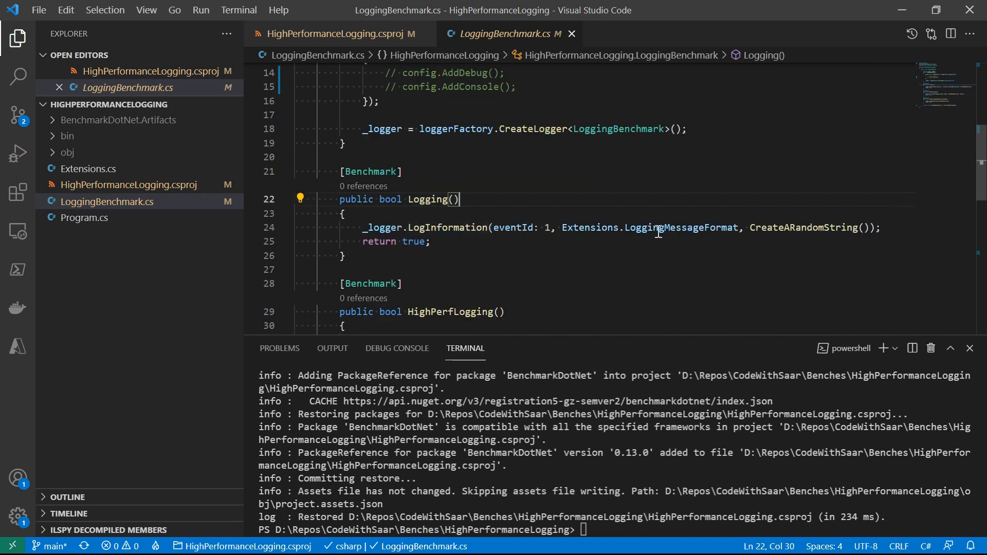
{"action": "left_click", "coordinate": [661, 269]}
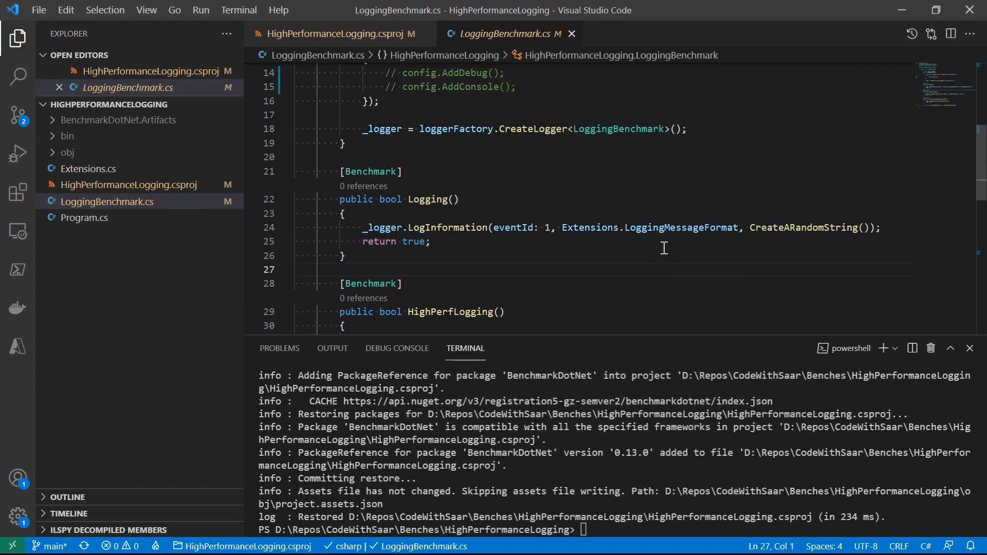
{"action": "mouse_move", "coordinate": [681, 227]}
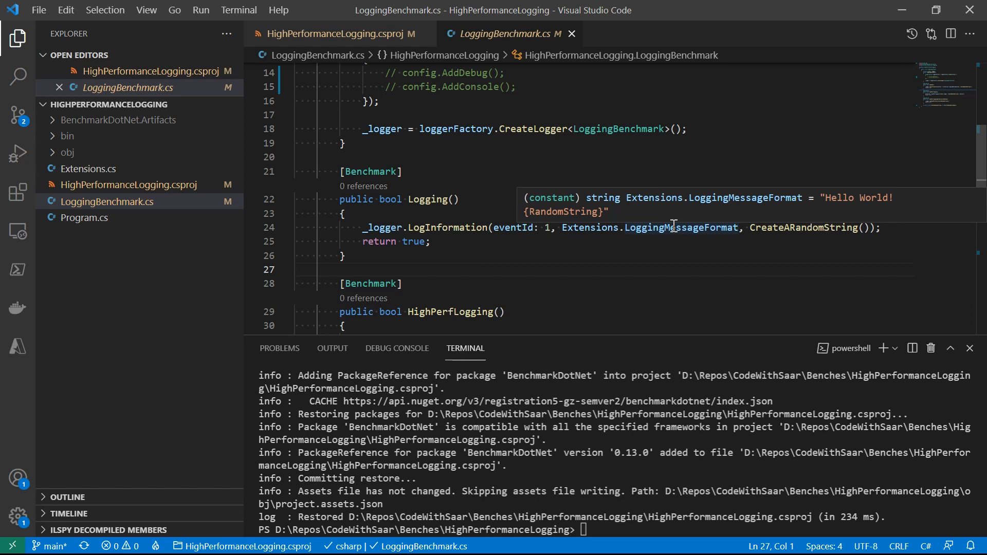
{"action": "left_click", "coordinate": [293, 268]}
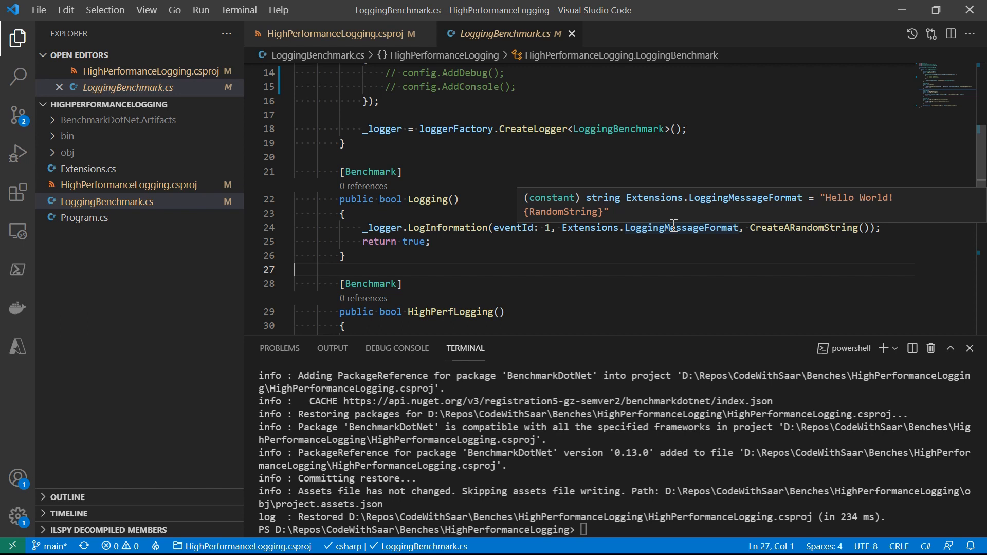
{"action": "mouse_move", "coordinate": [800, 236]}
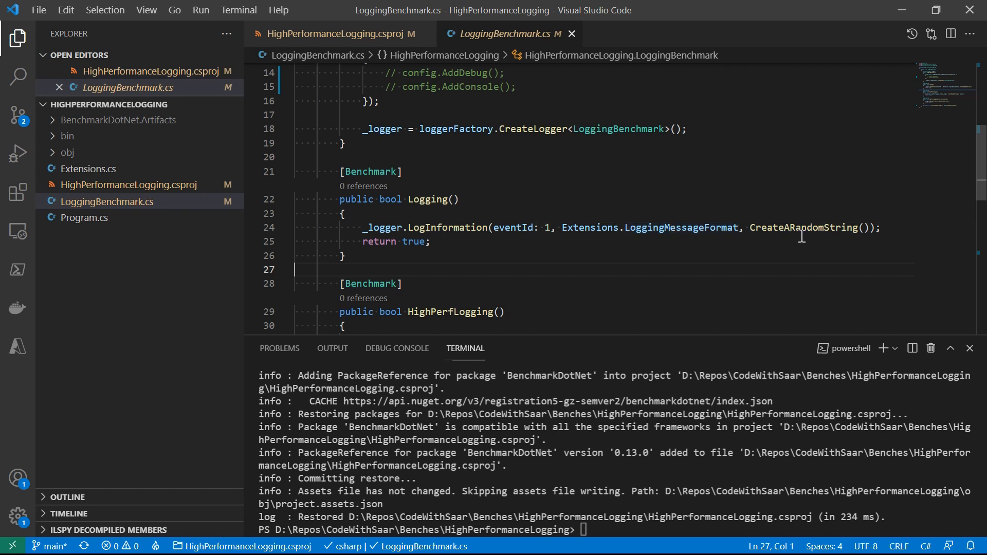
{"action": "left_click", "coordinate": [778, 227]}
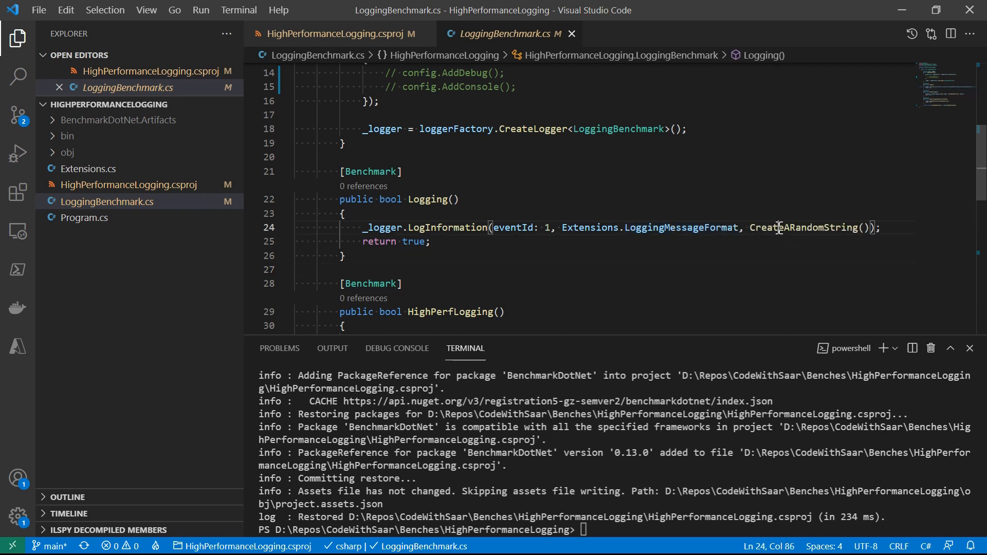
Review the HighPerfLogging benchmarks, then show Program.cs running BenchmarkRunner.Run<LoggingBenchmark>()
{"action": "scroll", "scroll_direction": "down", "scroll_amount": 3}
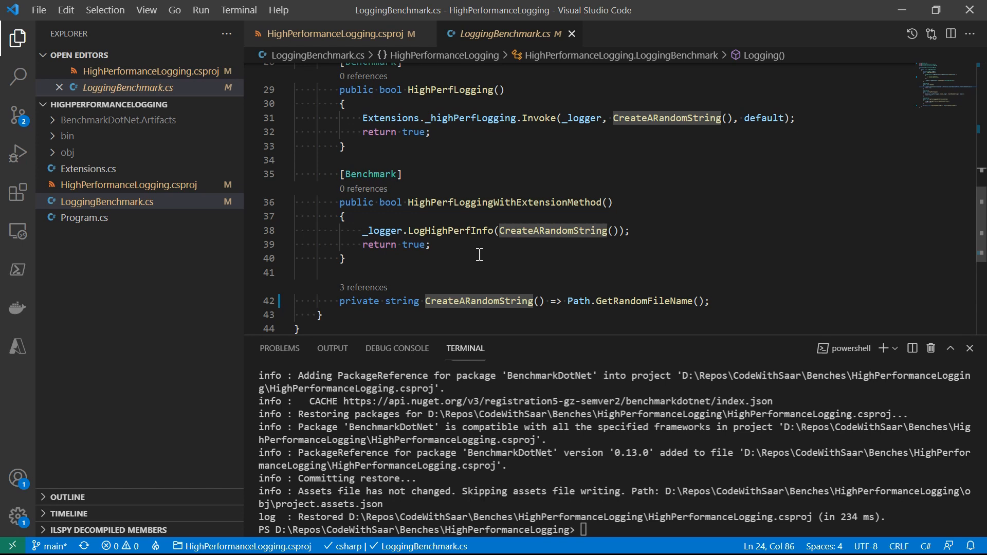
{"action": "left_click", "coordinate": [84, 217]}
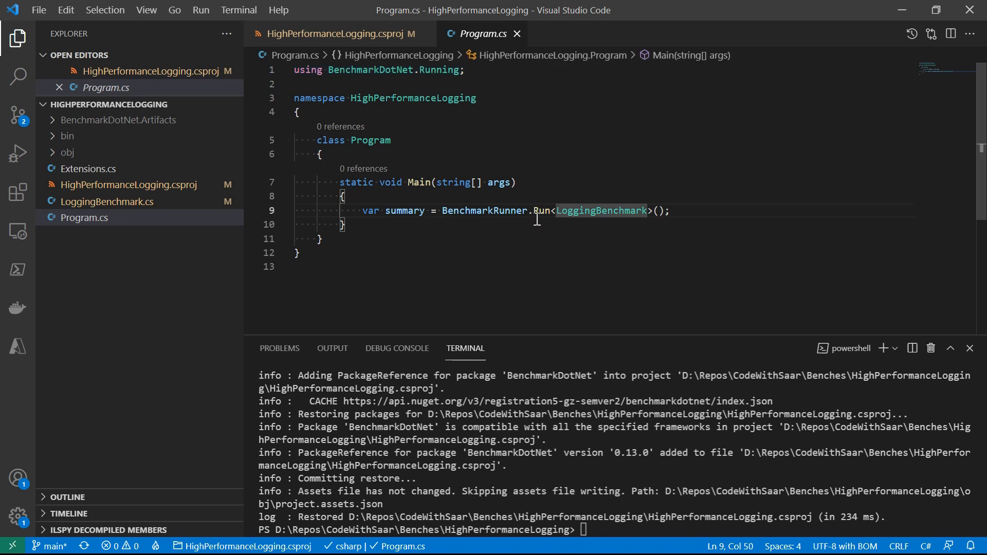
Highlight the LoggingBenchmark class name inside BenchmarkRunner.Run in Main
{"action": "double_click", "coordinate": [483, 210]}
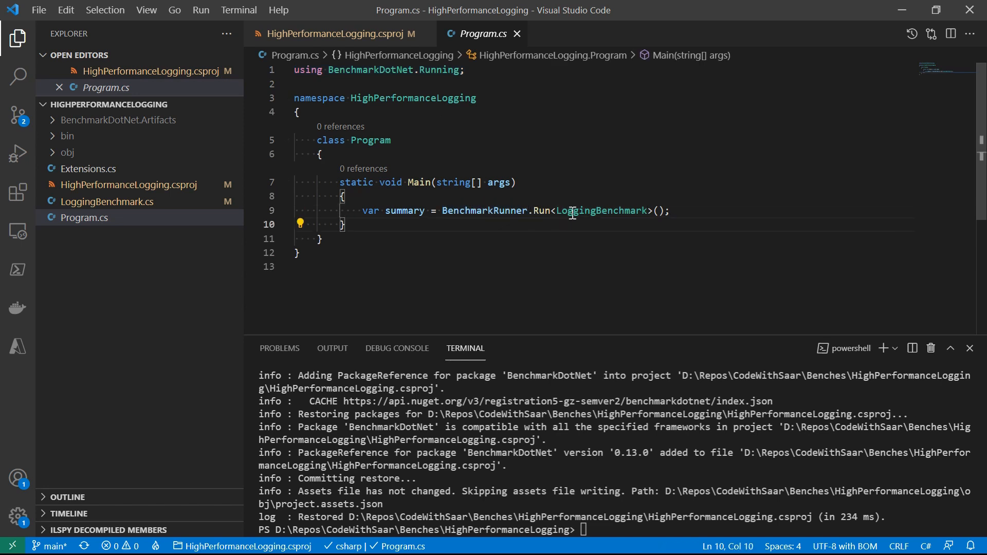
{"action": "double_click", "coordinate": [599, 209]}
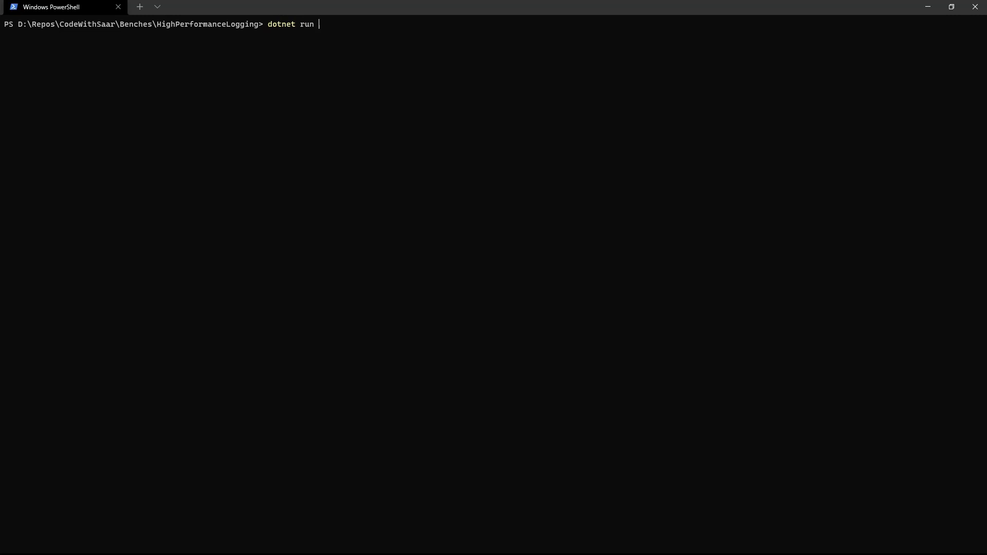
Run 'dotnet run -c Release' and scroll through the BenchmarkDotNet timing output
{"action": "type", "text": "-c Release"}
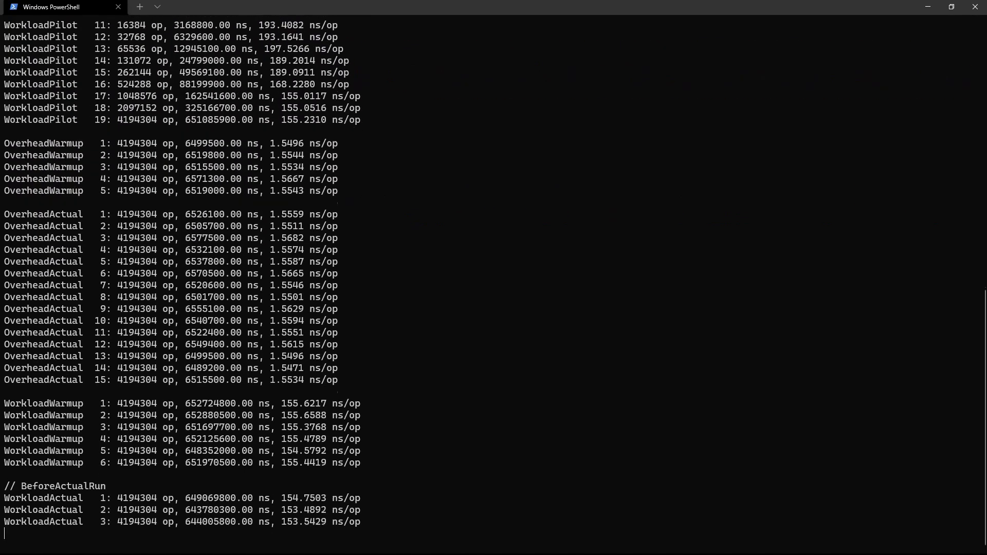
{"action": "scroll", "scroll_direction": "down", "scroll_amount": 3}
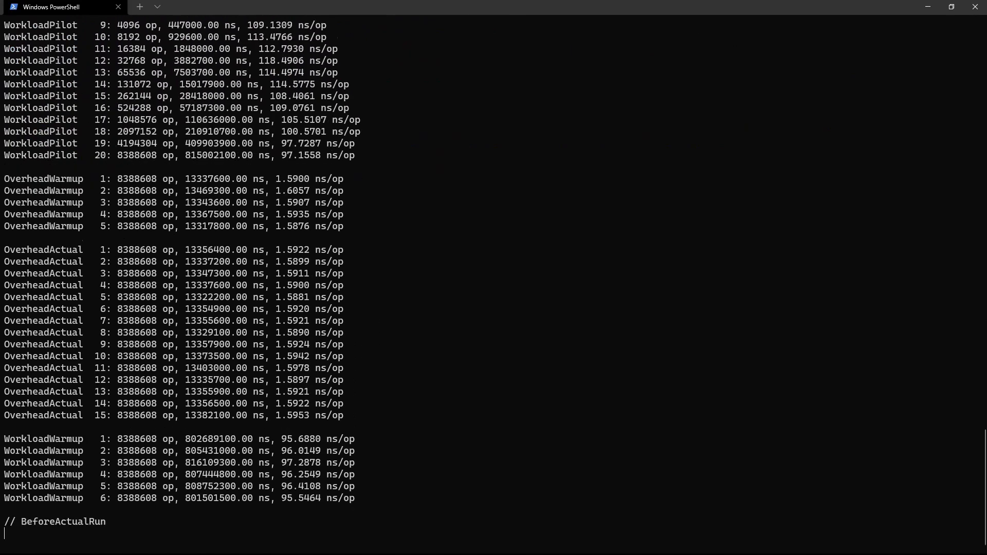
{"action": "scroll", "scroll_direction": "down", "scroll_amount": 3}
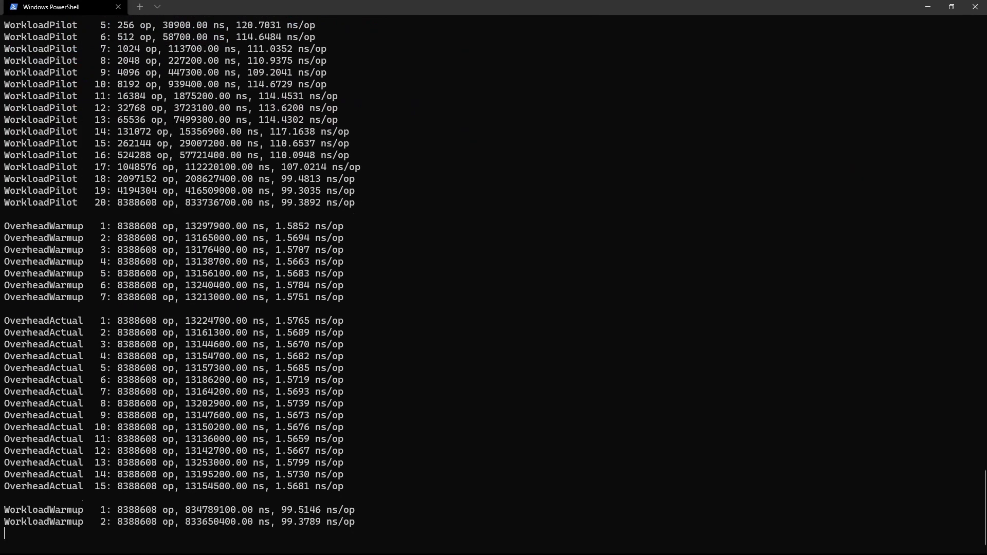
{"action": "scroll", "scroll_direction": "down", "scroll_amount": 3}
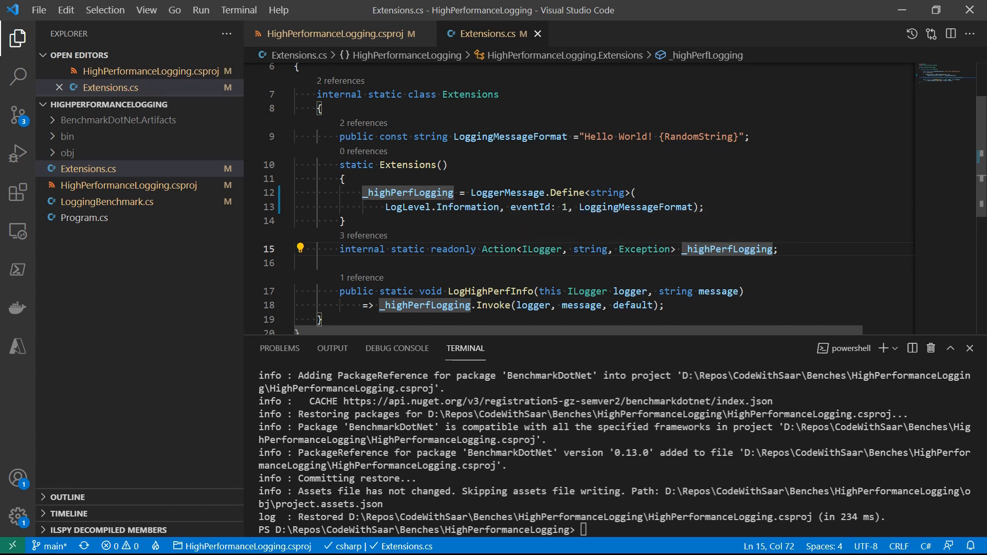
{"action": "mouse_move", "coordinate": [172, 231]}
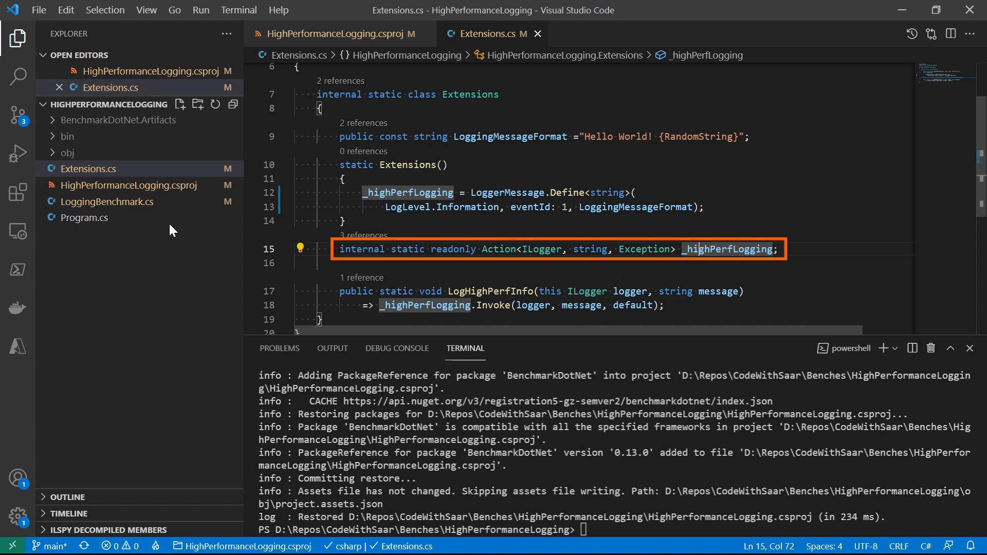
Inspect LogHighPerfInfo in Extensions.cs, then return to HighPerfLoggingWithExtensionMethod in LoggingBenchmark.cs
{"action": "left_click", "coordinate": [106, 201]}
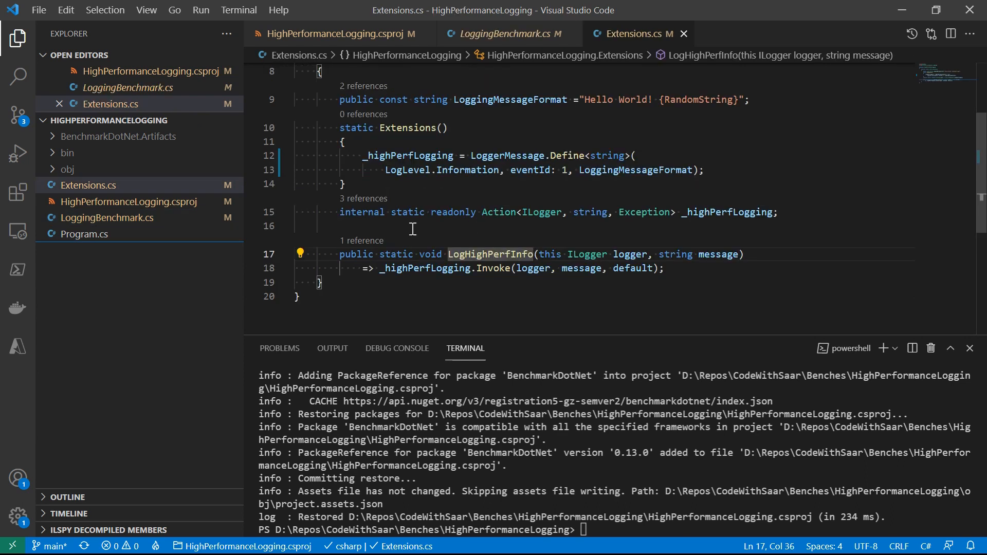
{"action": "mouse_move", "coordinate": [454, 271]}
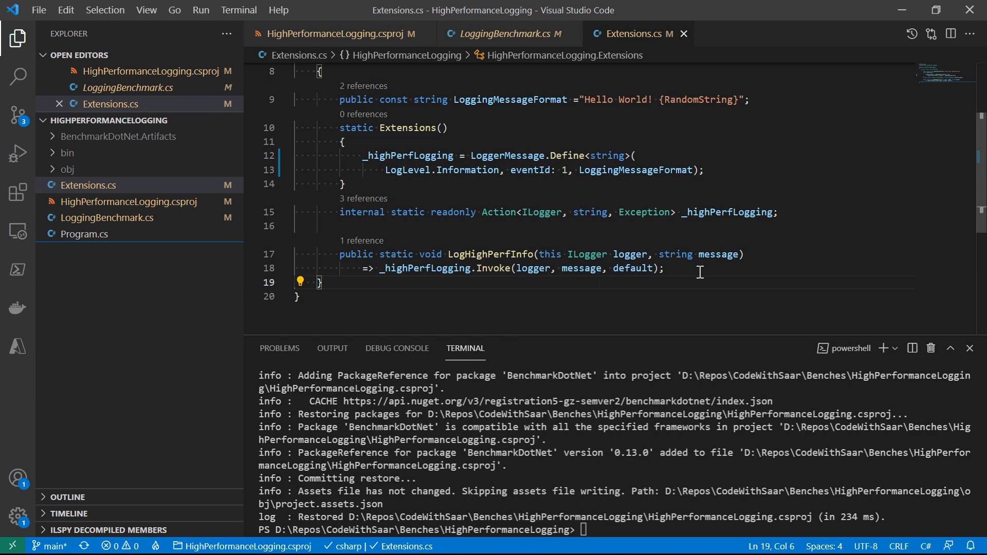
{"action": "left_click", "coordinate": [503, 32]}
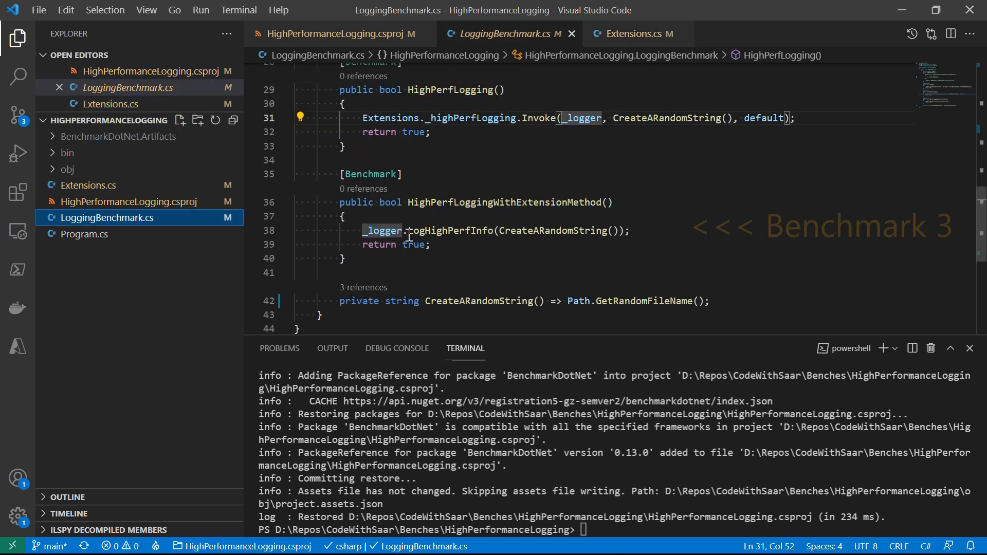